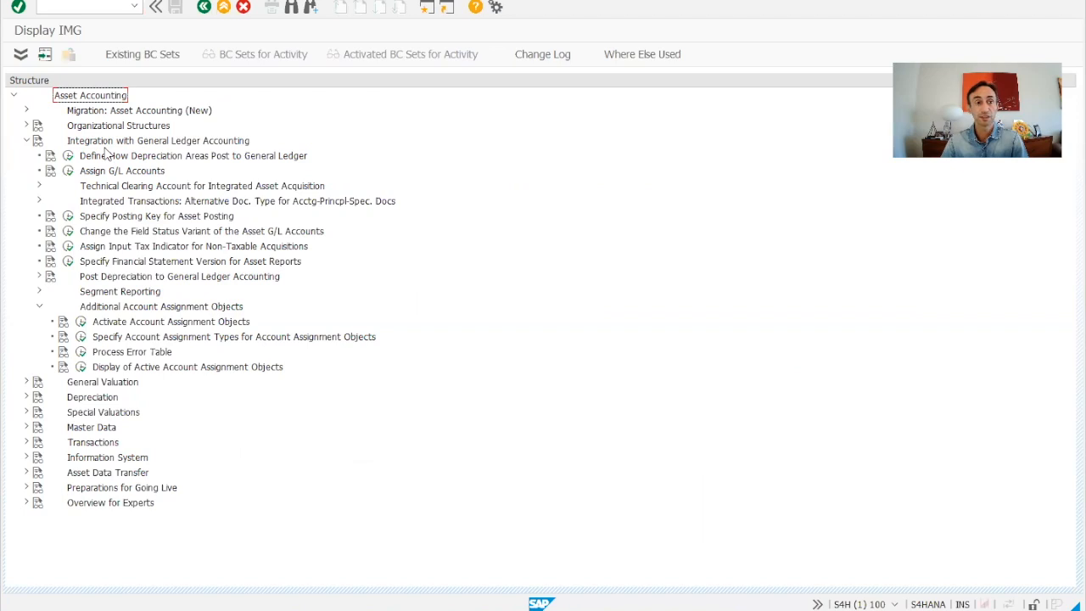
{"action": "mouse_move", "coordinate": [291, 163]}
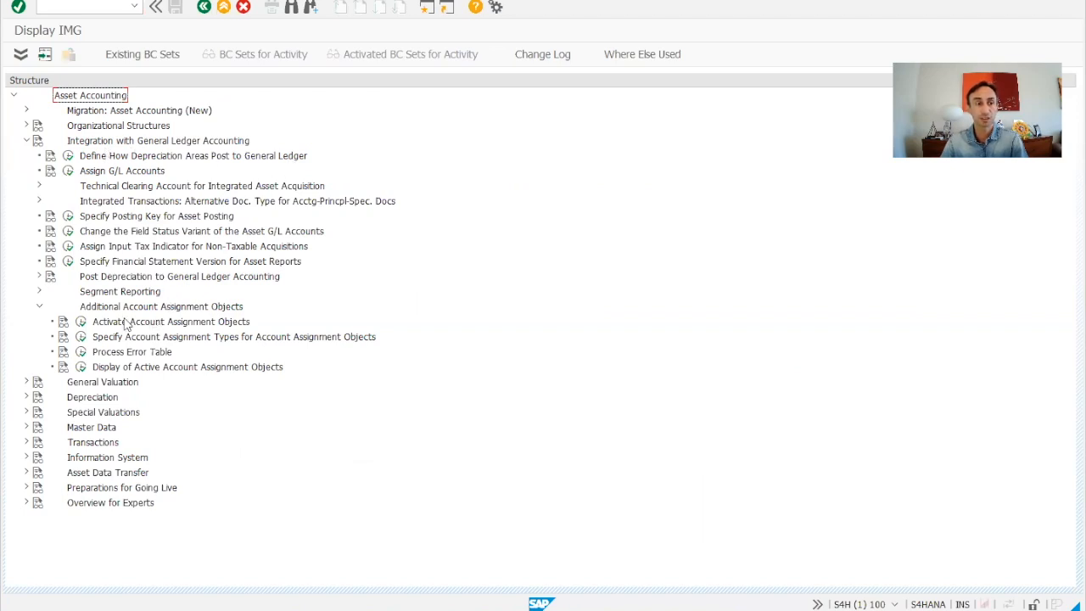
Step: Enter the Activate Account Assignment Objects IMG activity in Asset Accounting
{"action": "left_click", "coordinate": [161, 306]}
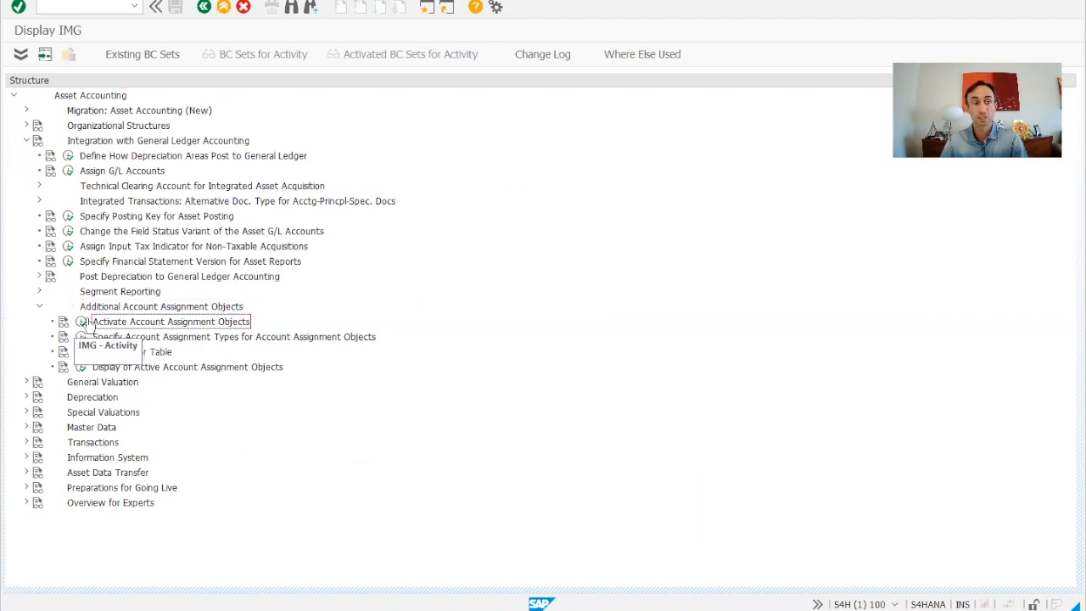
{"action": "double_click", "coordinate": [170, 320]}
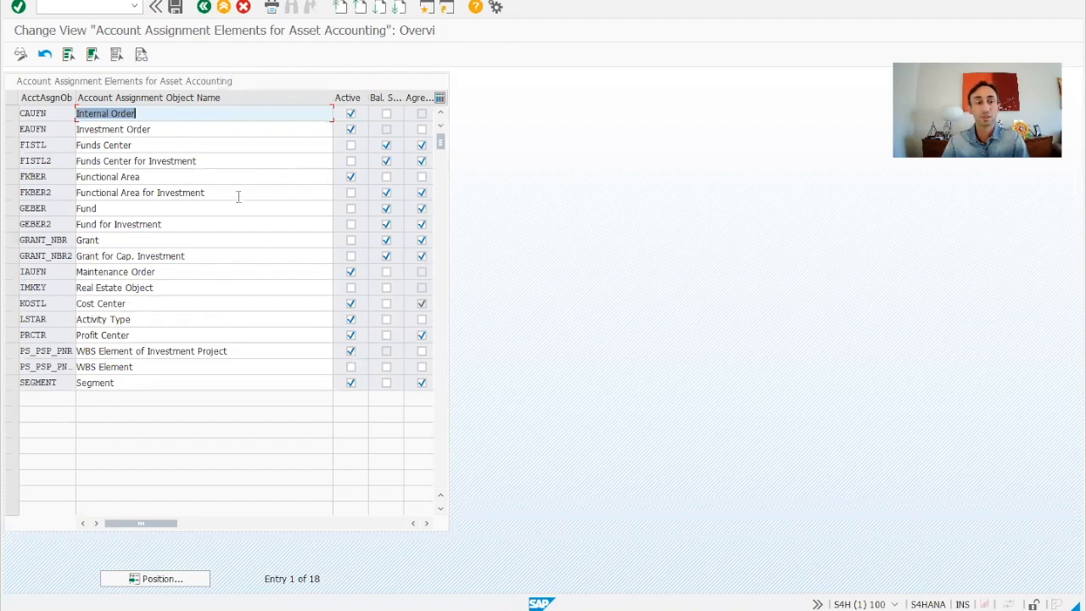
{"action": "left_click", "coordinate": [350, 352]}
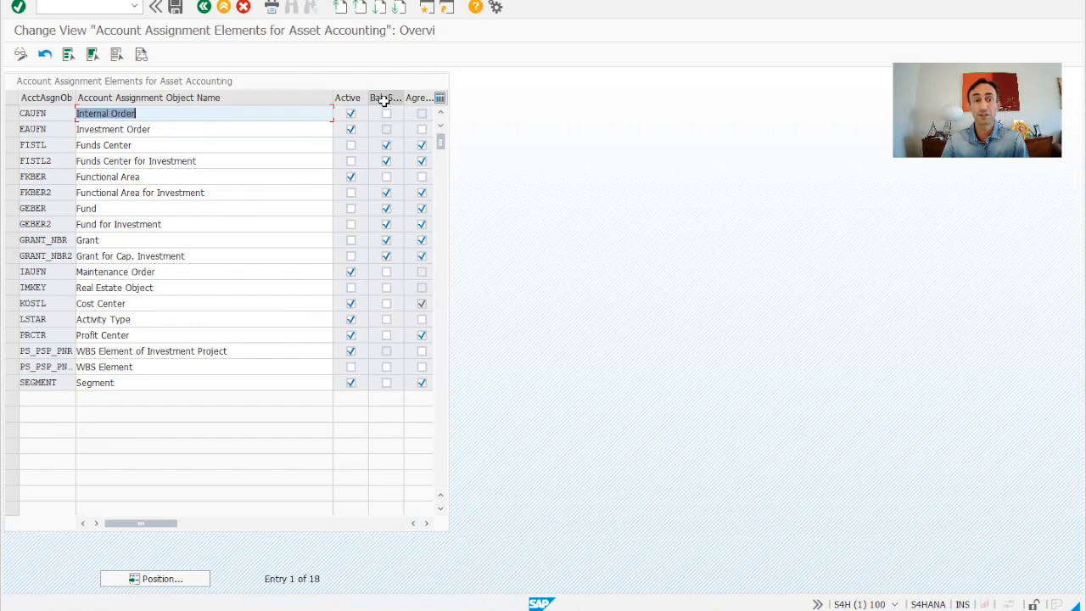
Step: Mark SEGMENT as balance-sheet relevant, then switch to the Display Asset session
{"action": "left_click", "coordinate": [386, 144]}
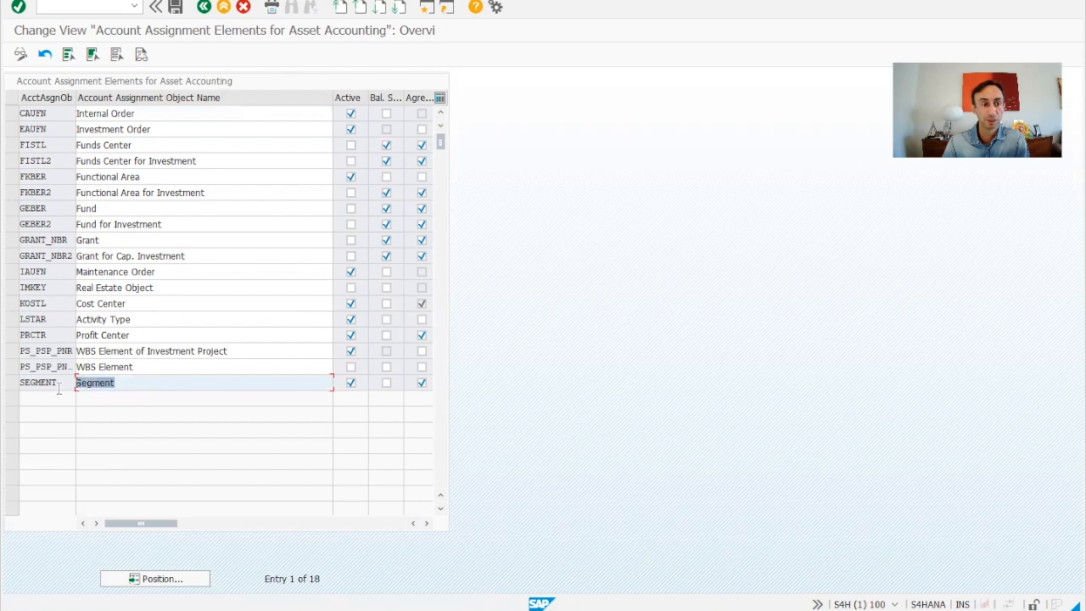
{"action": "left_click", "coordinate": [386, 145]}
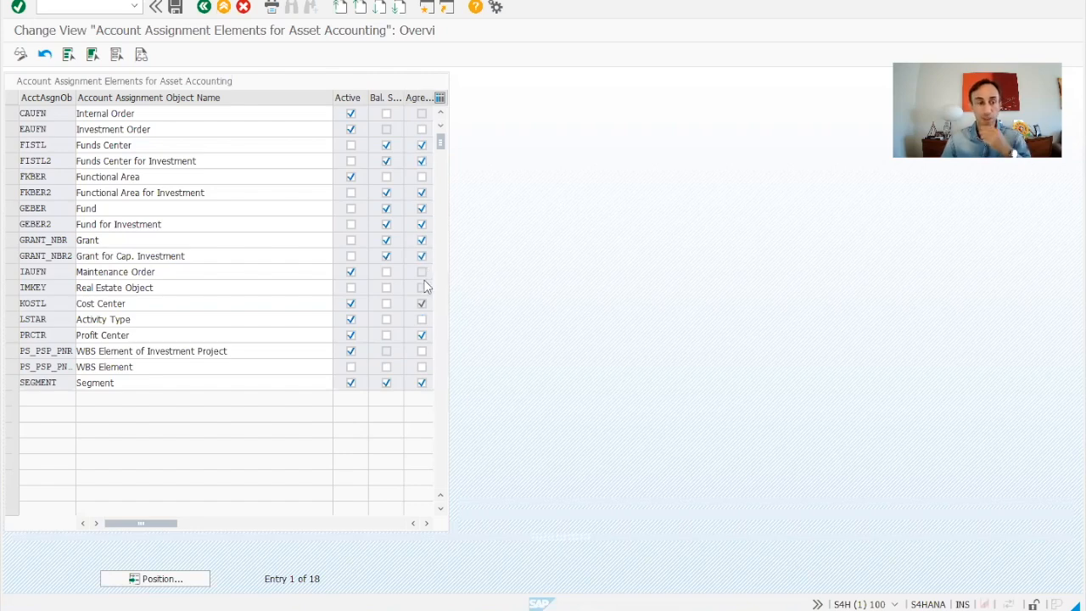
{"action": "left_click", "coordinate": [422, 255]}
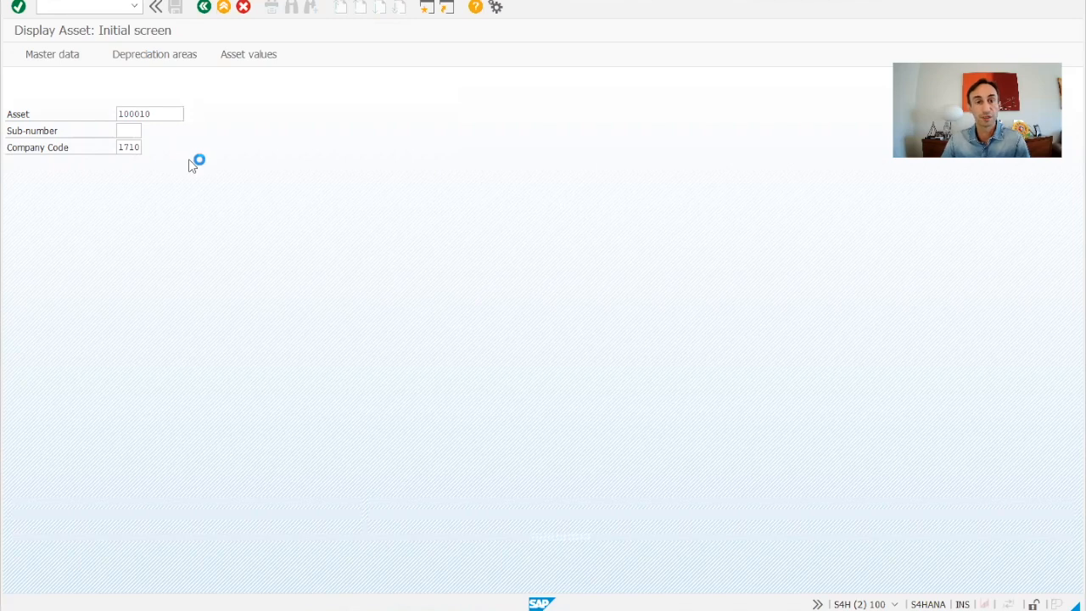
{"action": "mouse_move", "coordinate": [195, 161]}
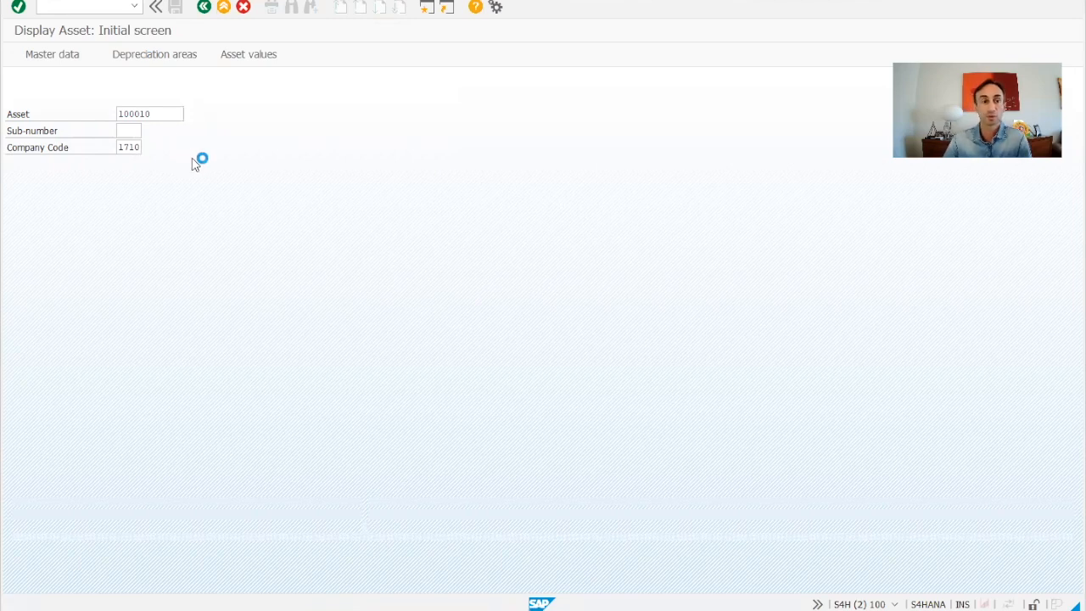
{"action": "left_click", "coordinate": [51, 53]}
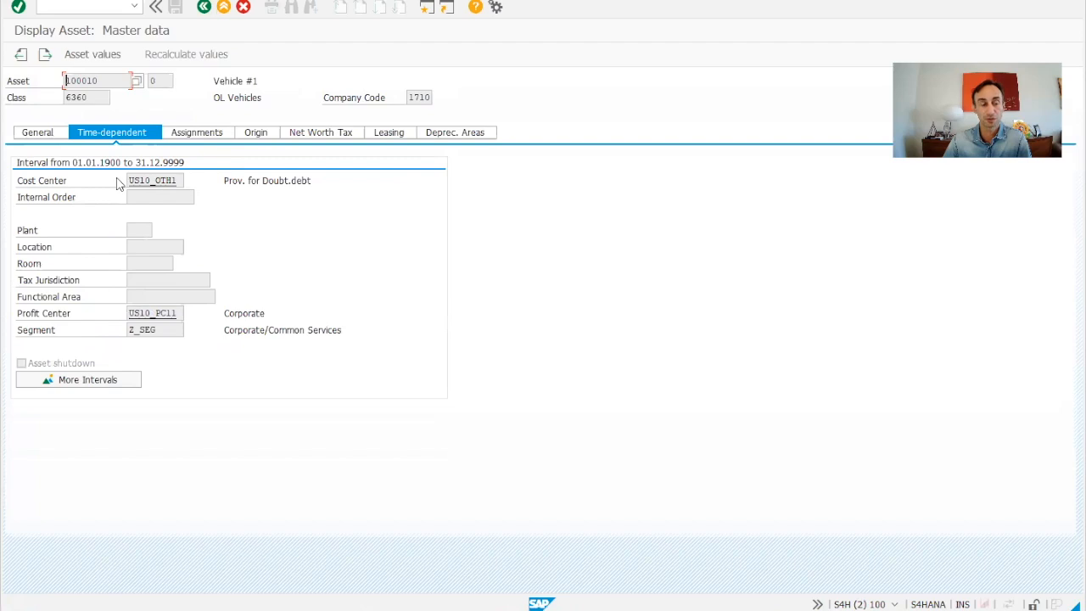
{"action": "mouse_move", "coordinate": [774, 555]}
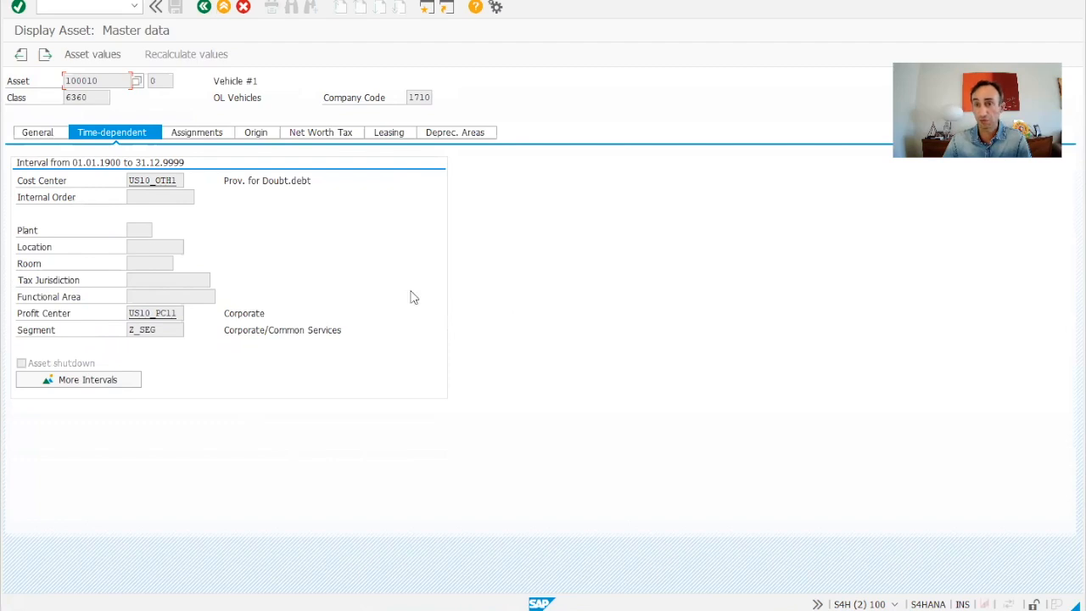
{"action": "mouse_move", "coordinate": [105, 95]}
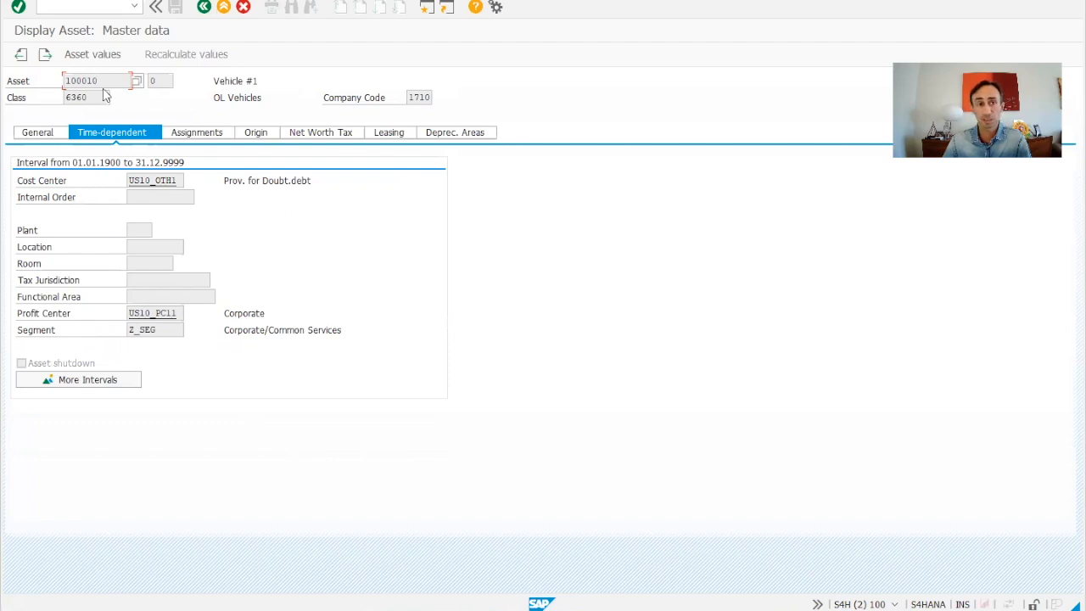
{"action": "mouse_move", "coordinate": [82, 217]}
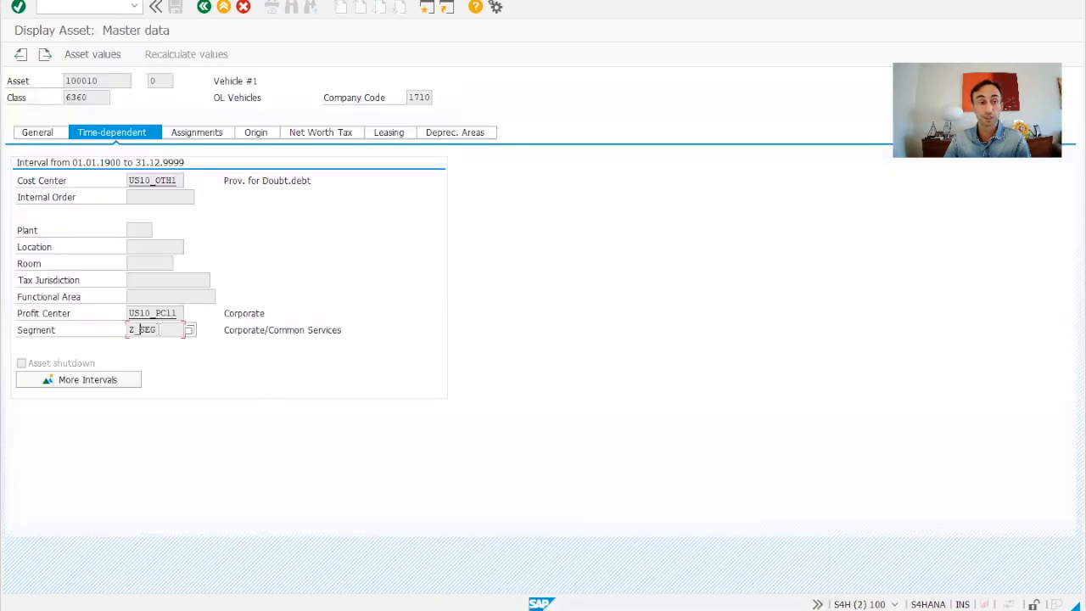
{"action": "left_click", "coordinate": [152, 312]}
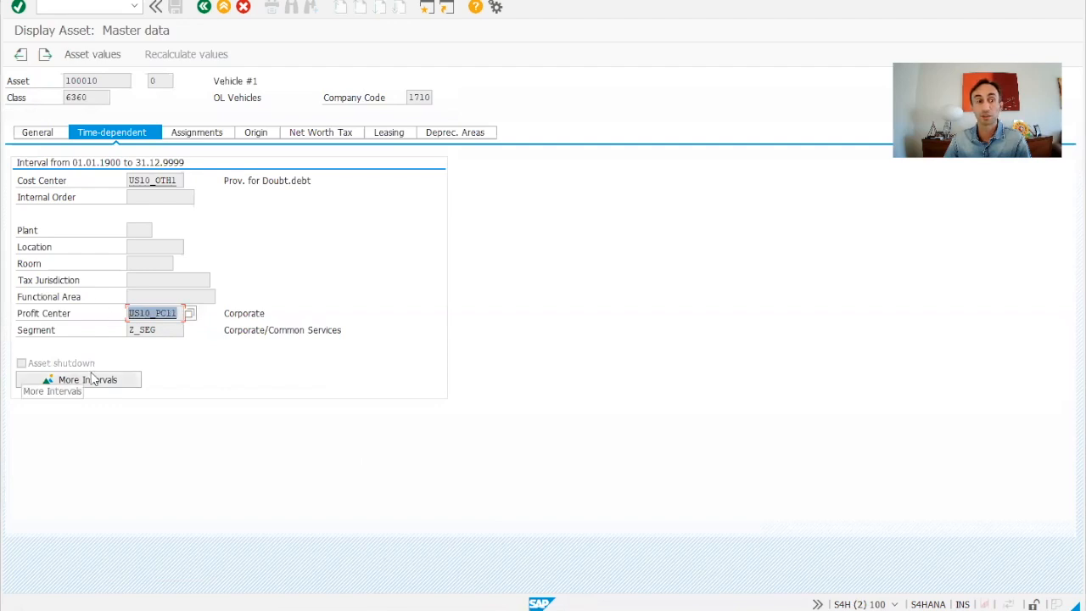
{"action": "mouse_move", "coordinate": [75, 389]}
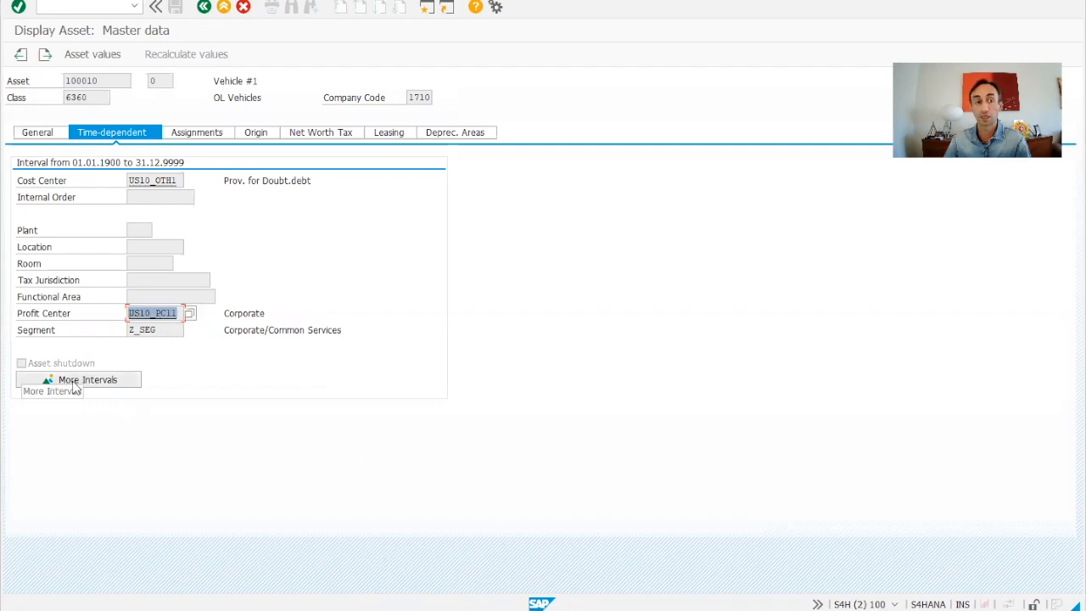
{"action": "mouse_move", "coordinate": [181, 405]}
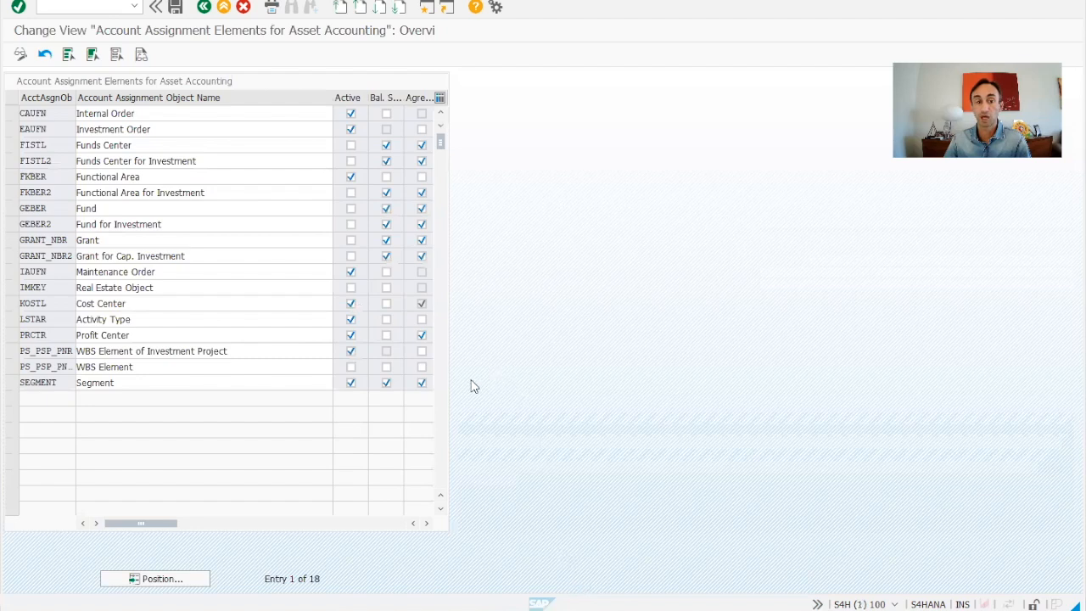
Step: Mark PRCTR (Profit Center) as balance-sheet relevant and save, raising the customizing request prompt
{"action": "left_click", "coordinate": [386, 381]}
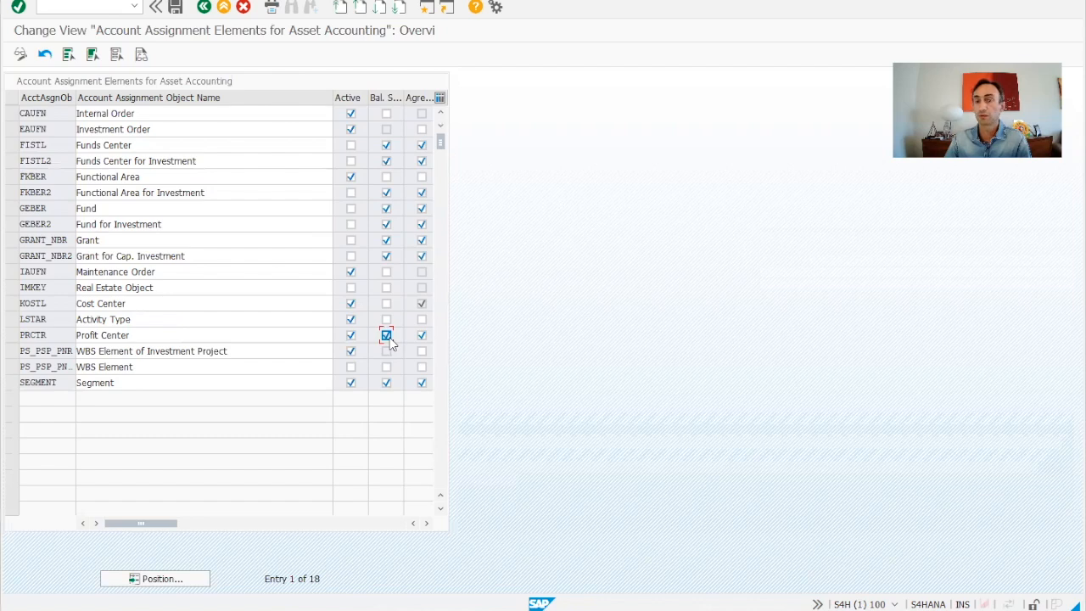
{"action": "left_click", "coordinate": [387, 334]}
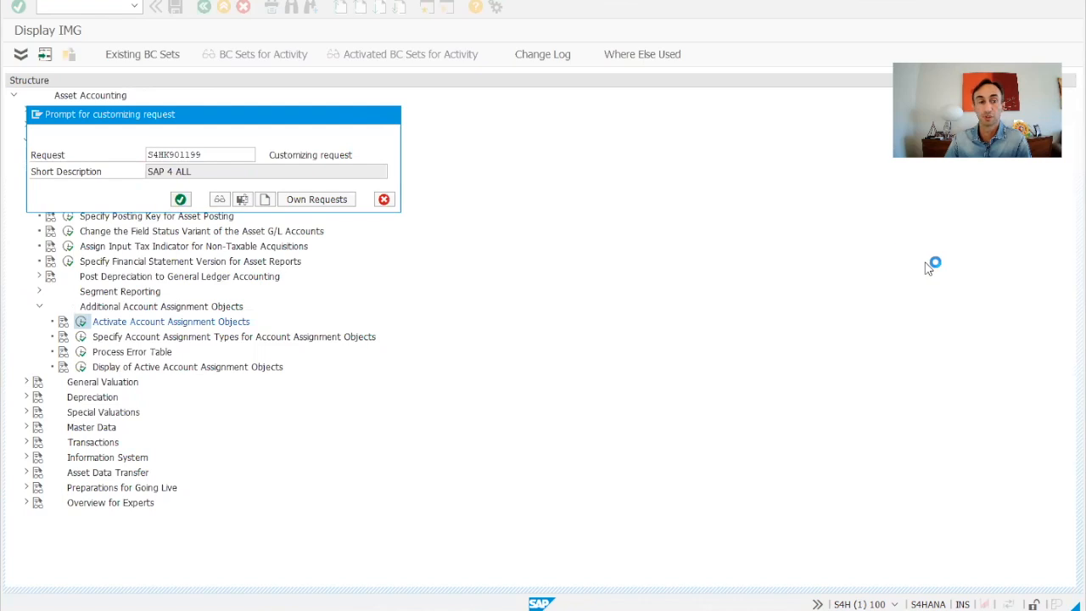
Step: Confirm the customizing request so the Profit Center setting is saved ('Data was saved')
{"action": "left_click", "coordinate": [179, 198]}
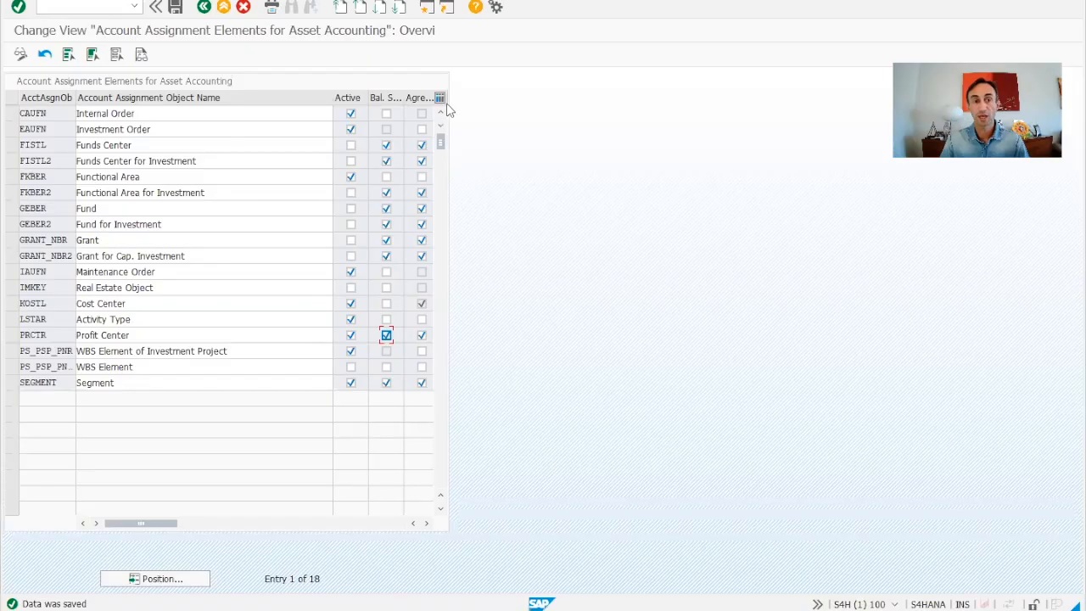
{"action": "left_click", "coordinate": [422, 224]}
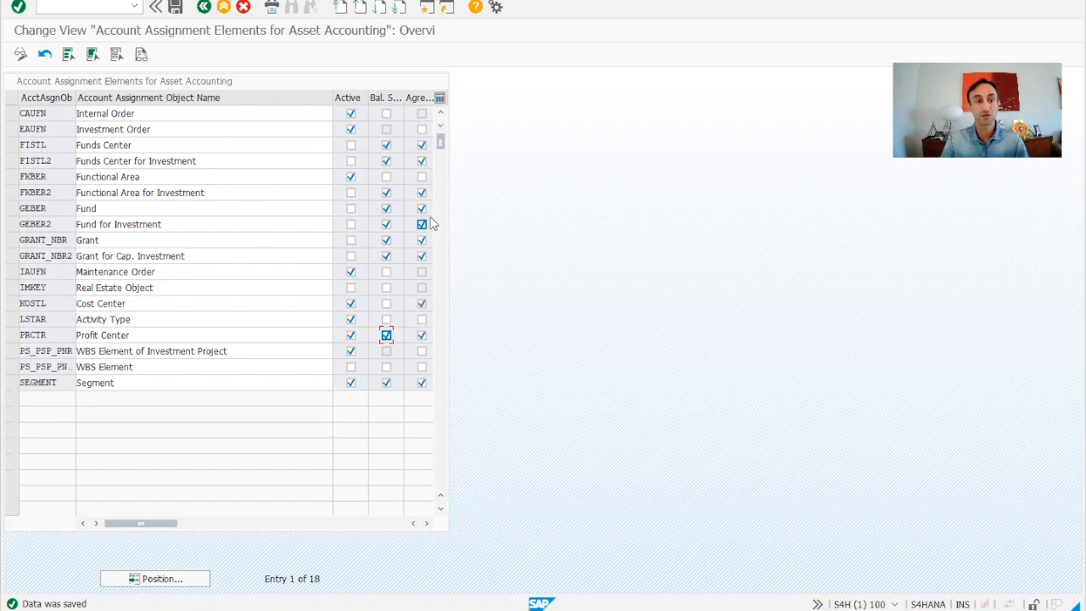